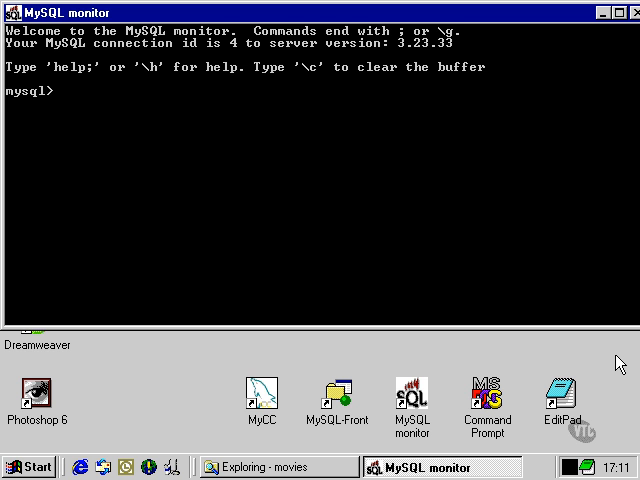
# Step: Run select 3 = 3; and get the result 1
pyautogui.write('s')
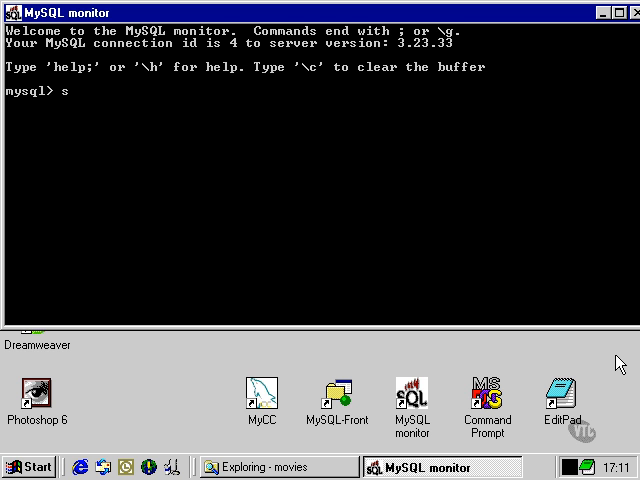
pyautogui.write('elect')
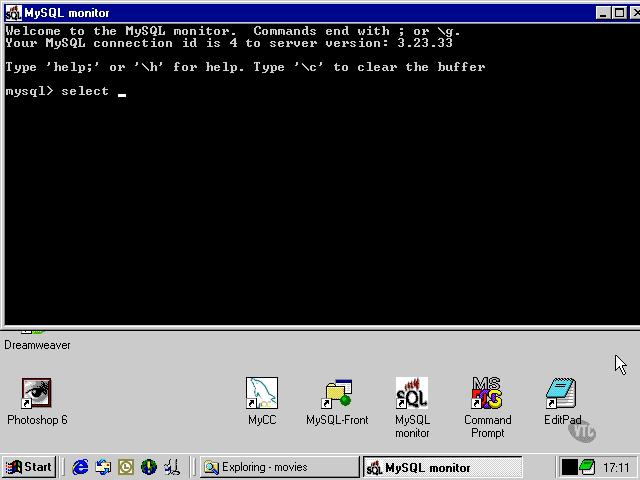
pyautogui.write('3 =3')
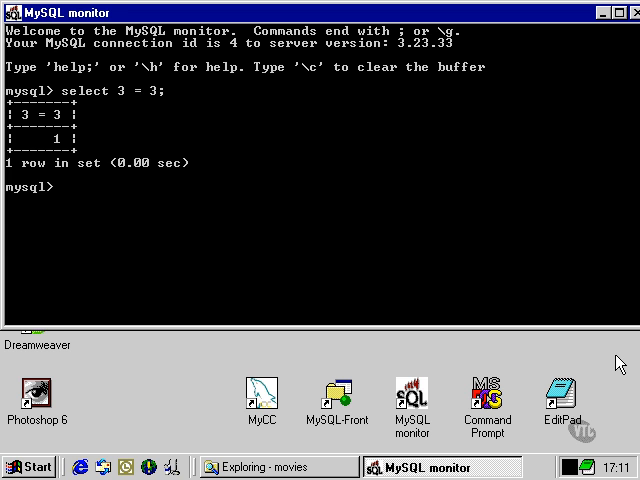
pyautogui.write('select')
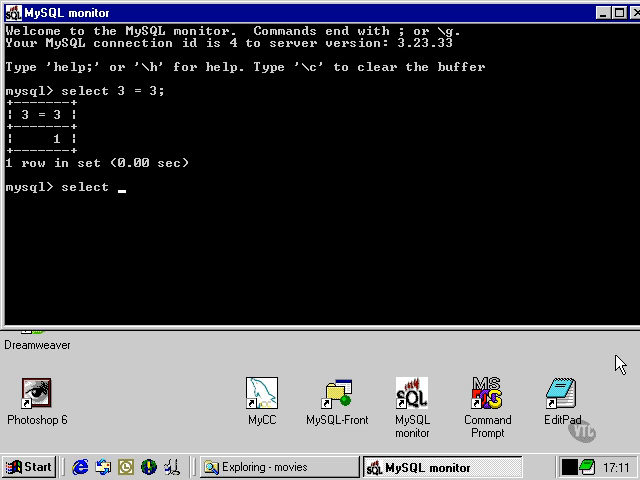
# Step: Run select 3 = 3 or 3 = 4; and get 1
pyautogui.write('3')
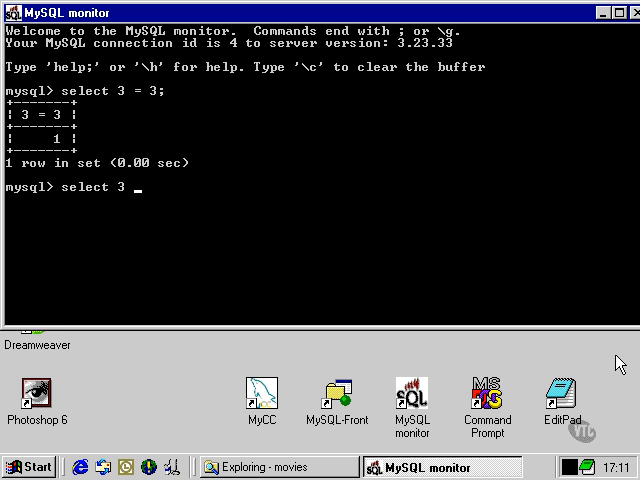
pyautogui.write('= 3')
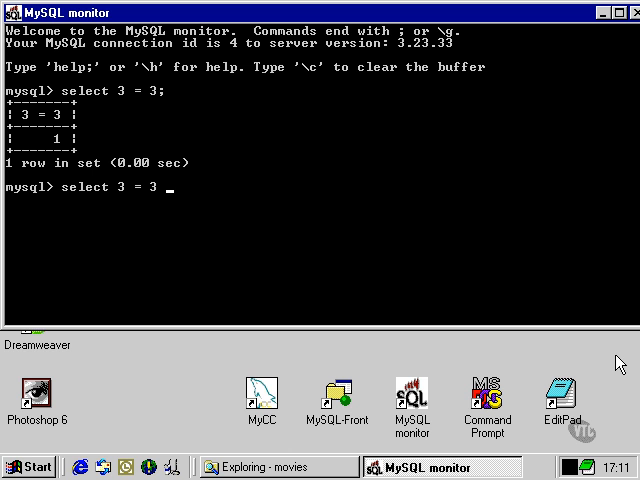
pyautogui.write('or')
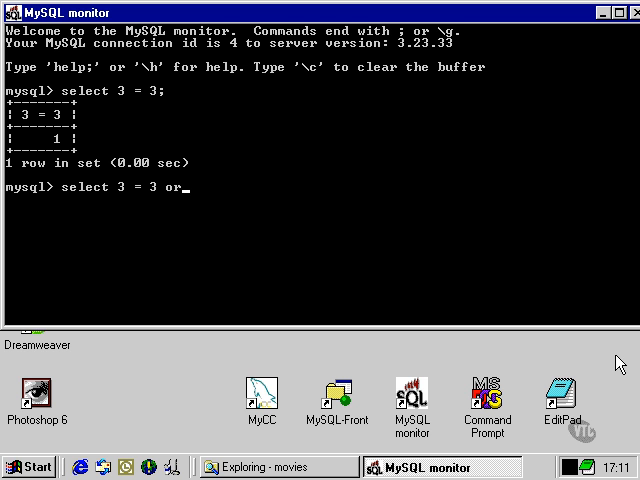
pyautogui.write('" "')
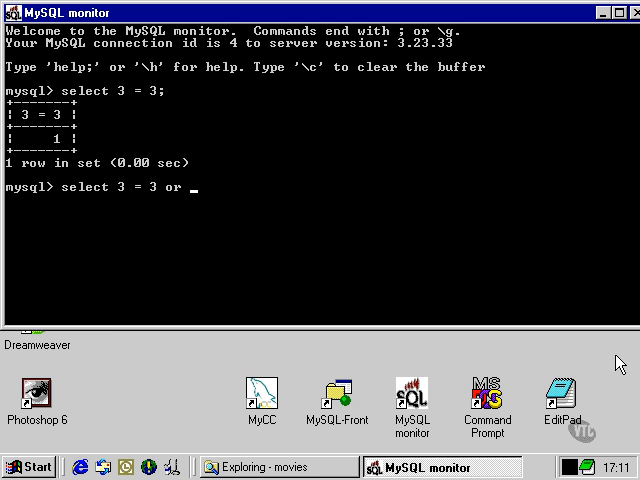
pyautogui.write('3 = 4')
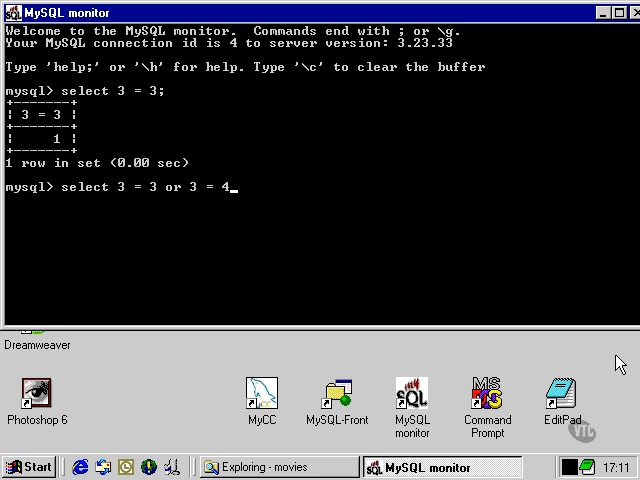
pyautogui.write(';')
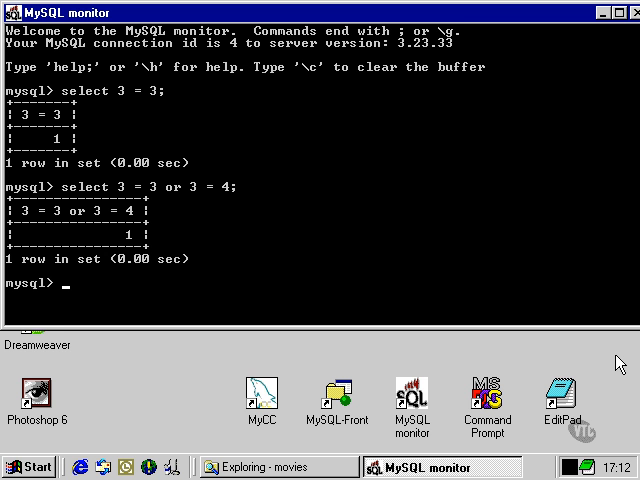
pyautogui.write('select')
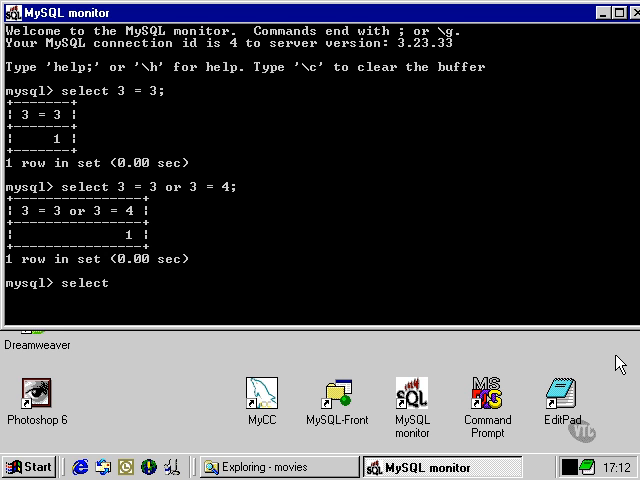
# Step: Run select 3 = 3 or 4 = 4 (returns 1) and select 3 = 4 or 3 = 5 (returns 0)
pyautogui.write('3 = 3 or 4 = 4;')
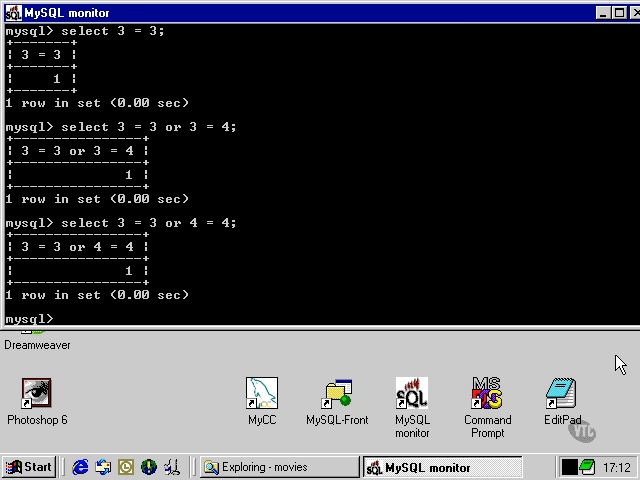
pyautogui.write('select')
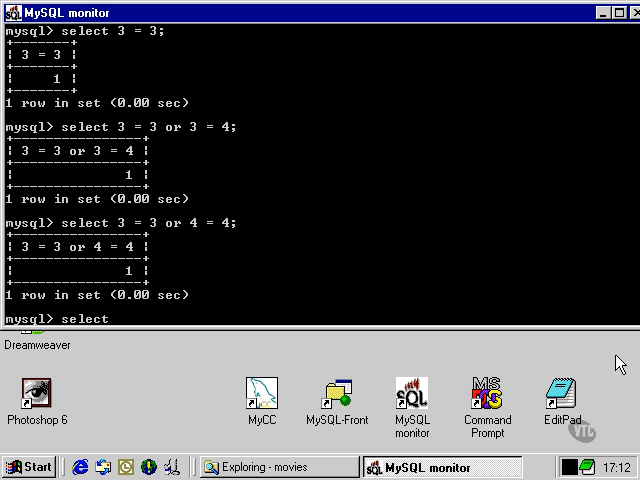
pyautogui.write('3 = 4 or 3 = 5;')
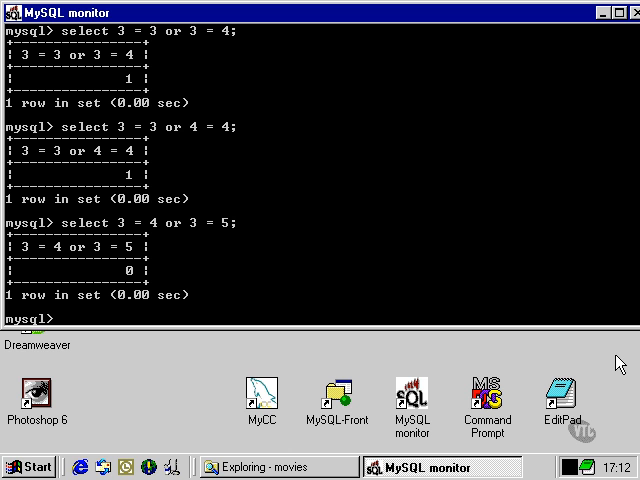
pyautogui.write('selex')
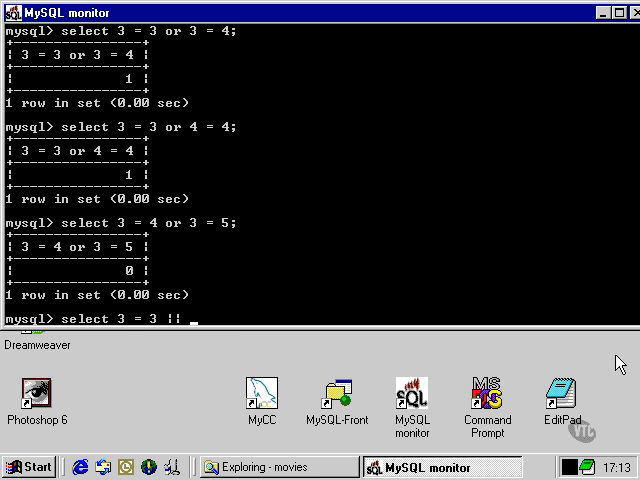
# Step: Run select 3 = 3 || 3 = 4; using the double-pipe OR and get 1
pyautogui.write('3')
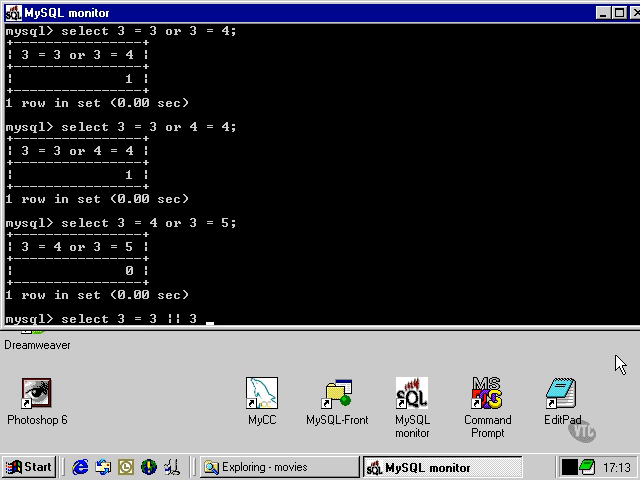
pyautogui.write('= 4;')
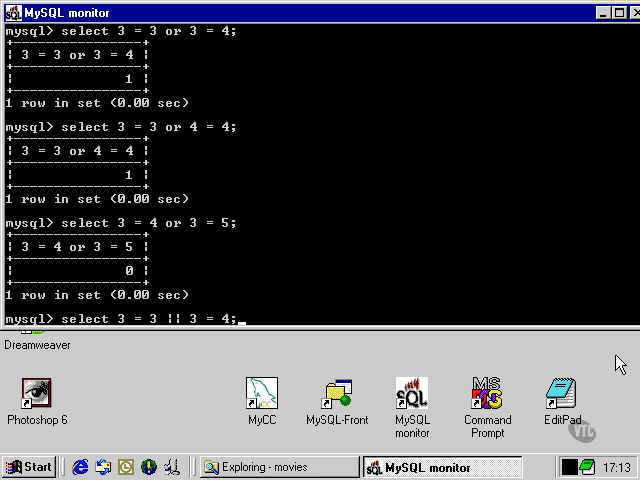
pyautogui.press('Return')
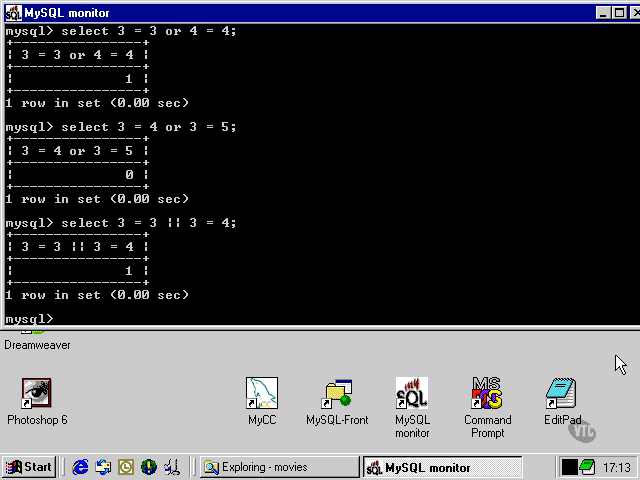
# Step: Run select 3 = 3 and 3 = 4; and get 0
pyautogui.write('sele')
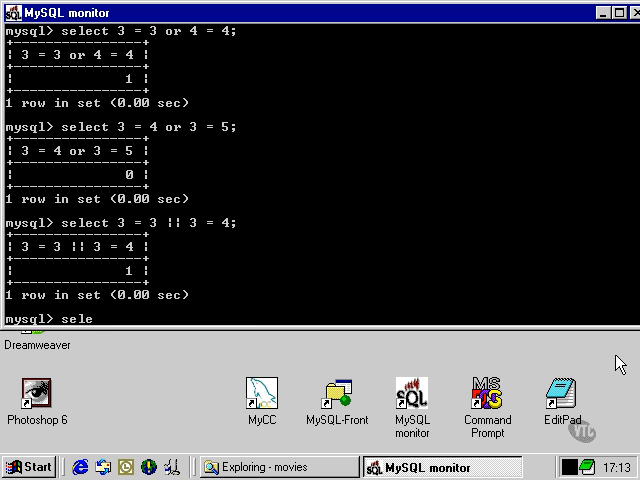
pyautogui.write('ct 3 =')
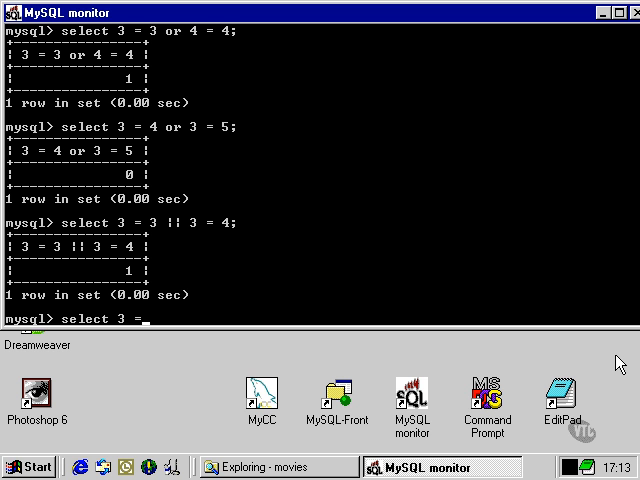
pyautogui.write('3')
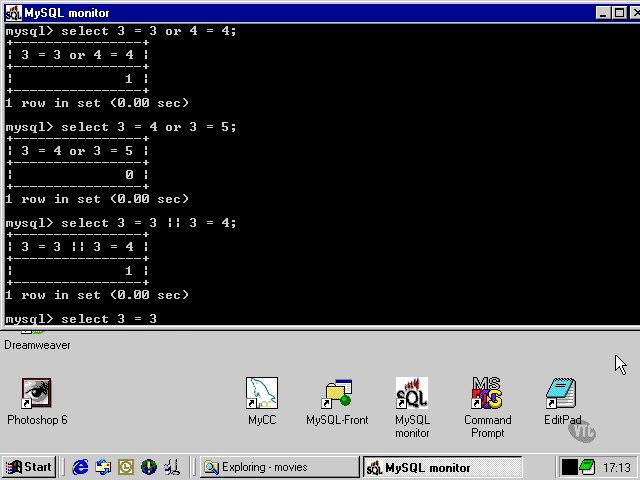
pyautogui.write('an')
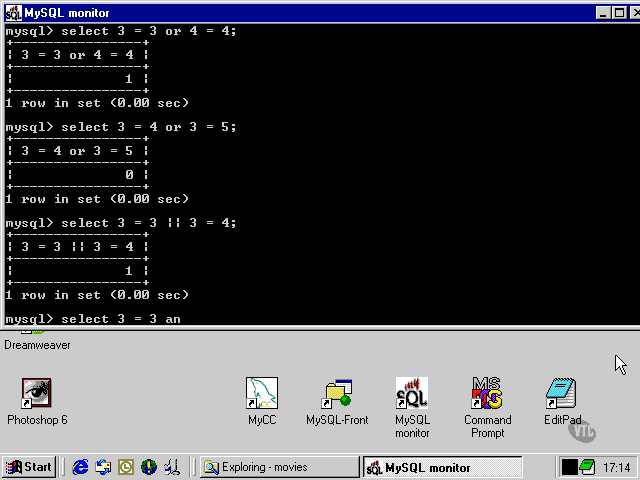
pyautogui.write('d')
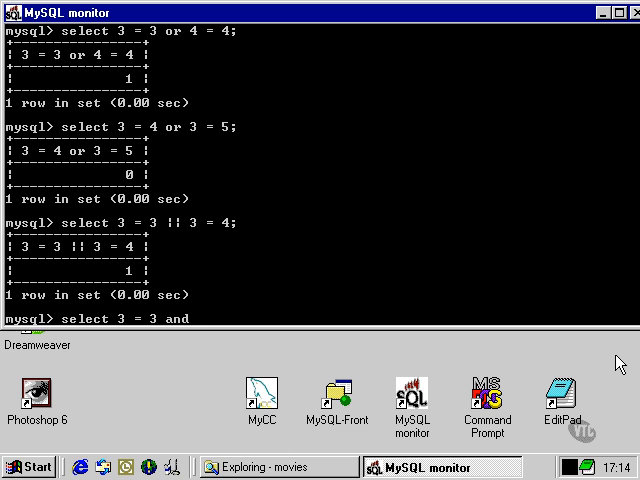
pyautogui.write('3')
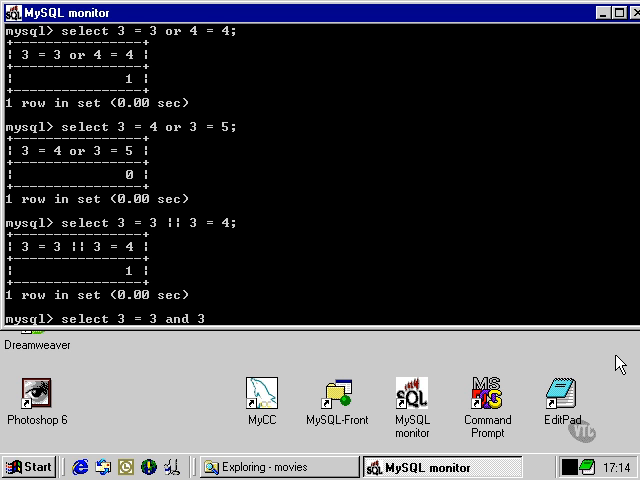
pyautogui.write('= 4;')
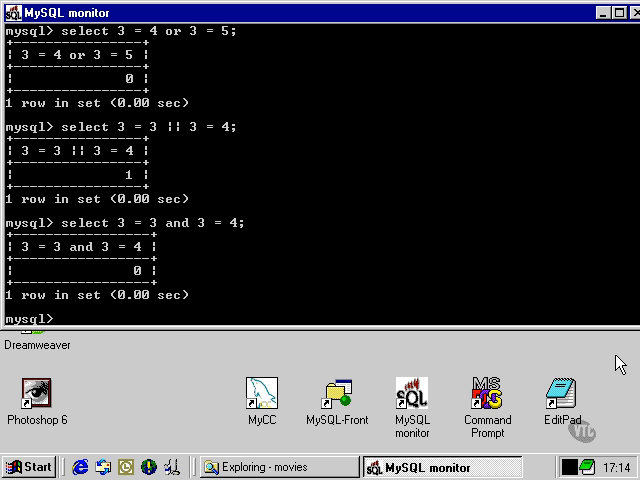
# Step: Run select 3 = 3 and 4 = 4; and get 1
pyautogui.write('select 3 = 3 and')
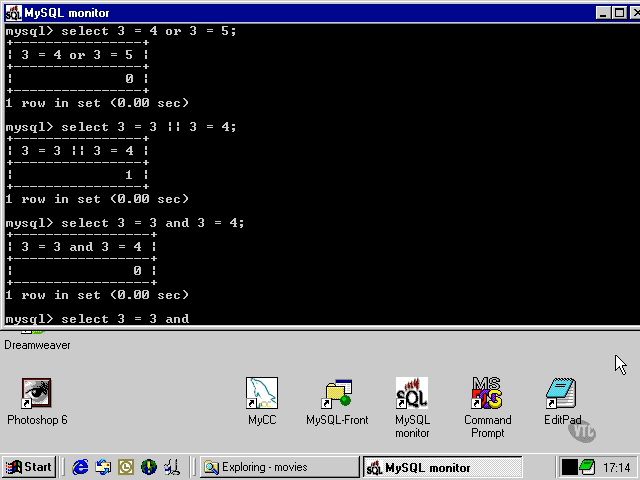
pyautogui.write('4 =')
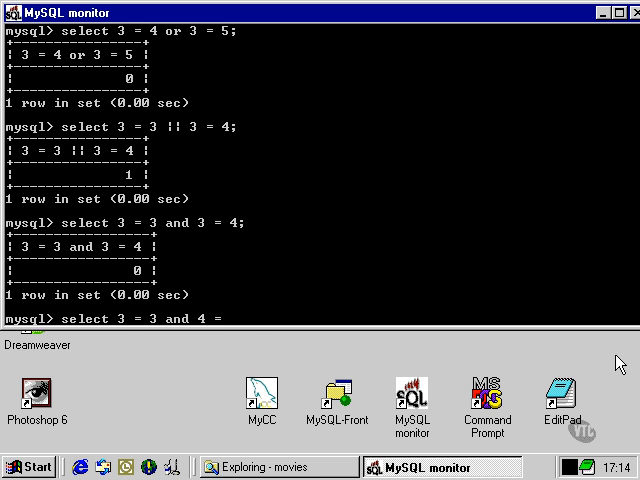
pyautogui.write('4;')
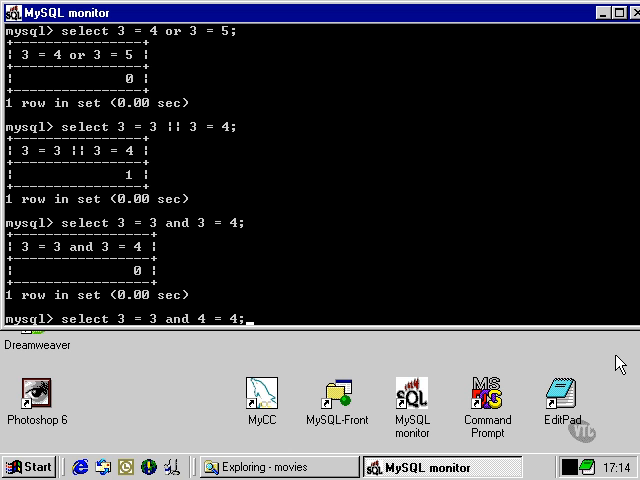
pyautogui.press('Return')
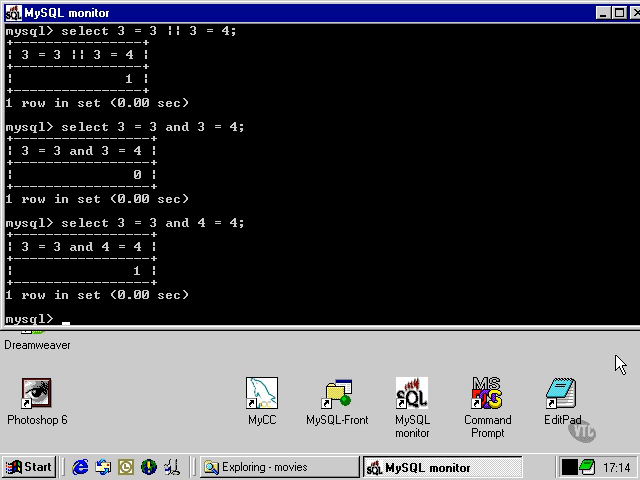
# Step: Run select 3 = 3 && 4 = 4; and get 1
pyautogui.write('se')
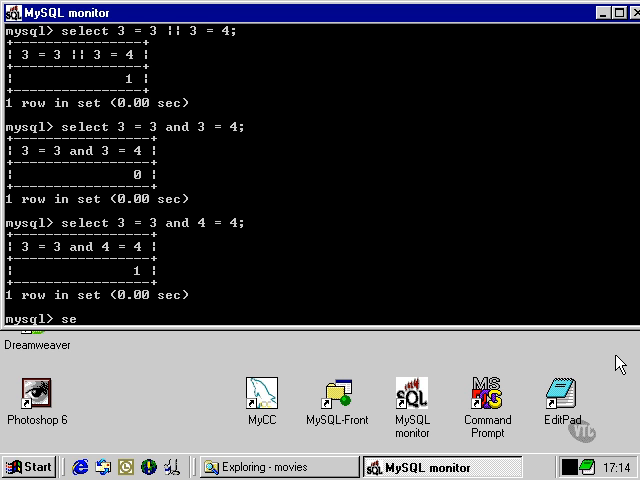
pyautogui.write('lect')
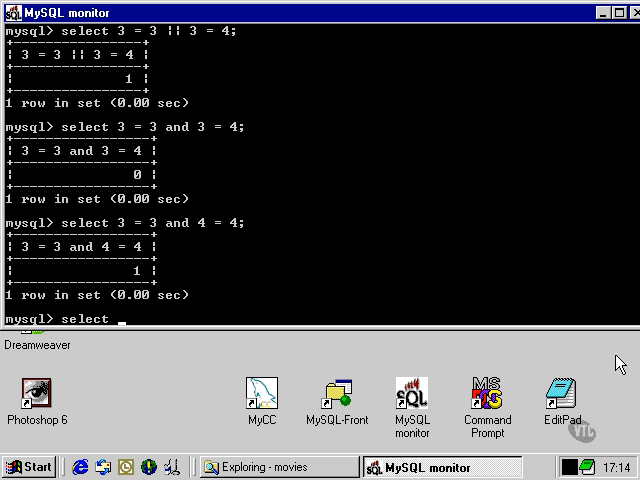
pyautogui.write('3 = 3')
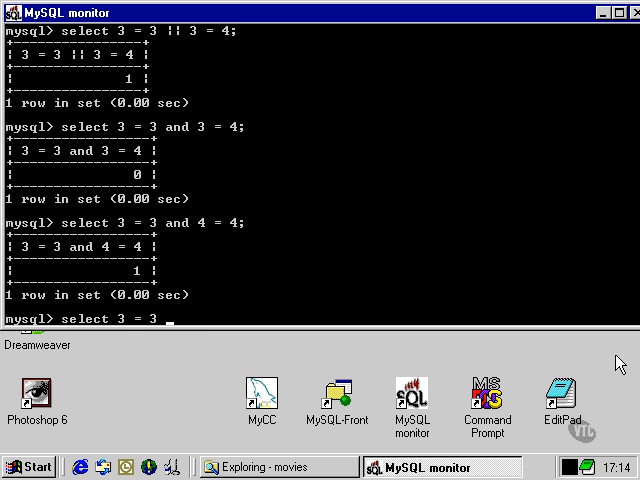
pyautogui.write('&&')
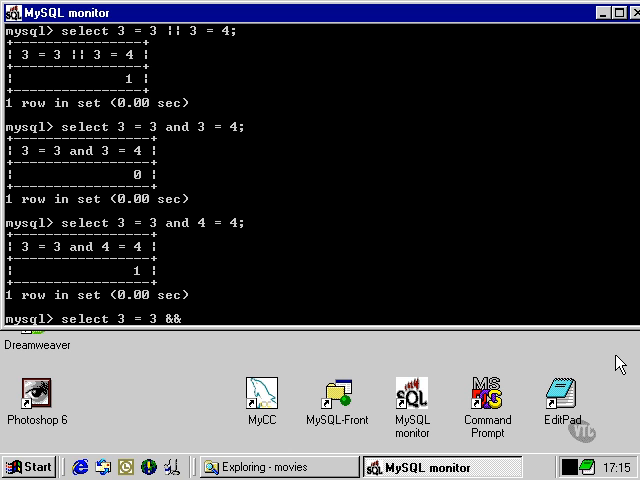
pyautogui.write('4 = 4;')
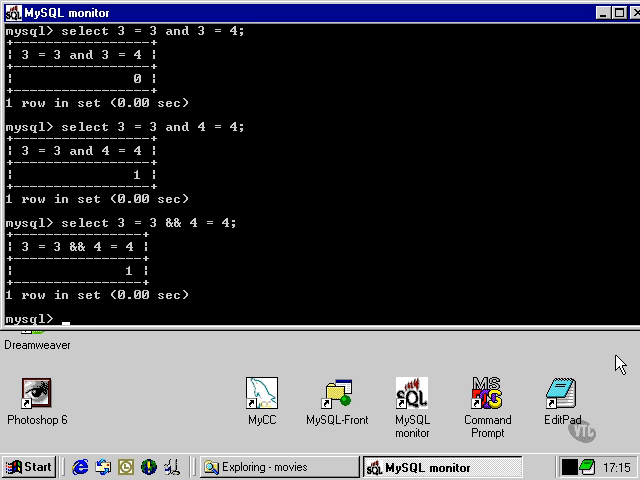
pyautogui.write('select 3 + 3 =')
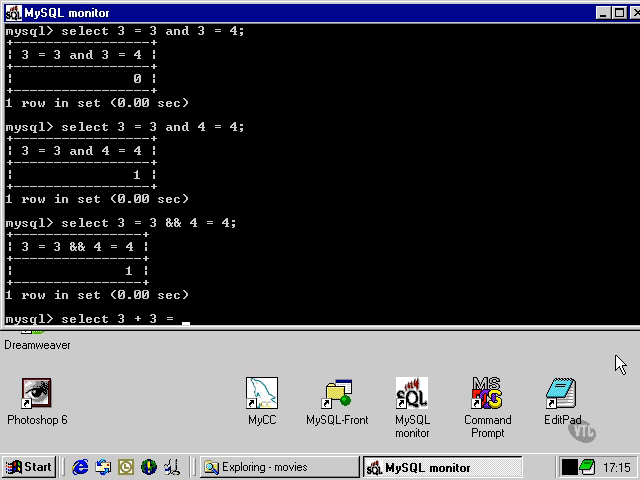
# Step: Run select 3 + 3 = 6 && 4 * 3 = 12; and get 1
pyautogui.write('6')
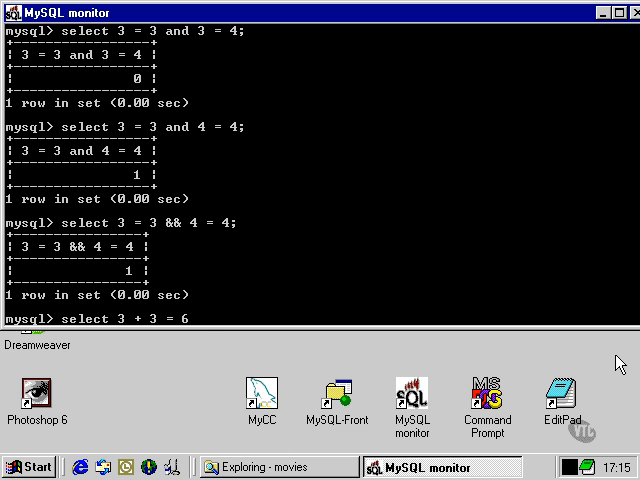
pyautogui.write('&&')
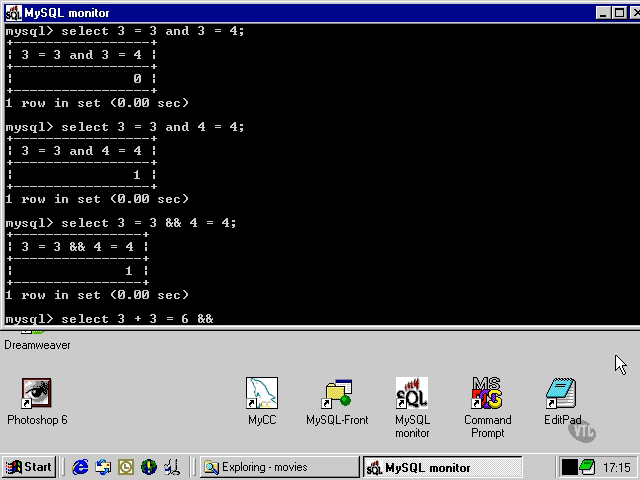
pyautogui.write('4 *')
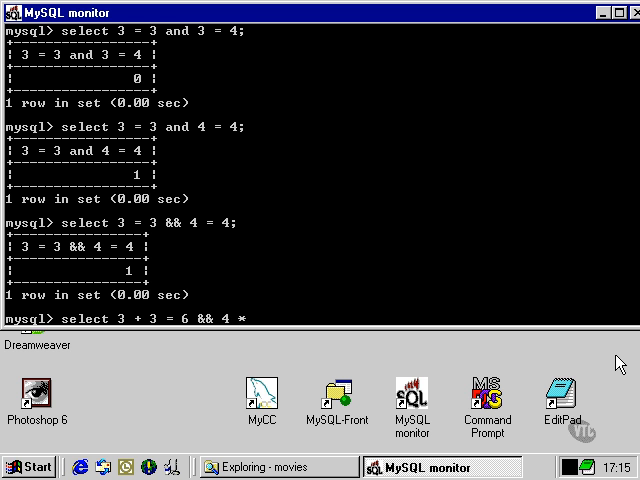
pyautogui.write('3 = 12;')
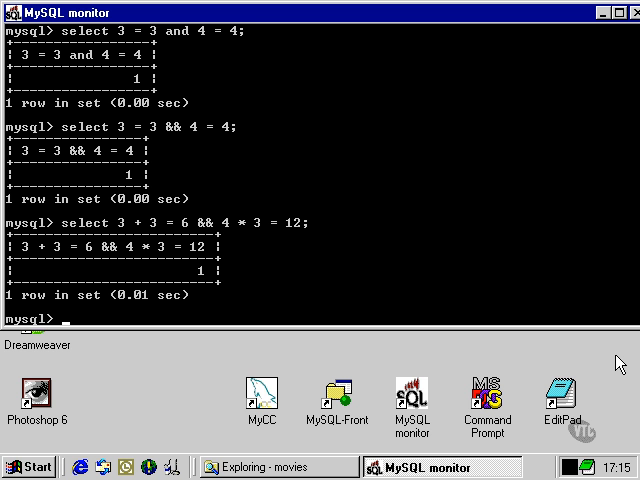
# Step: Run select not (3 = 3); and get 0
pyautogui.write('s')
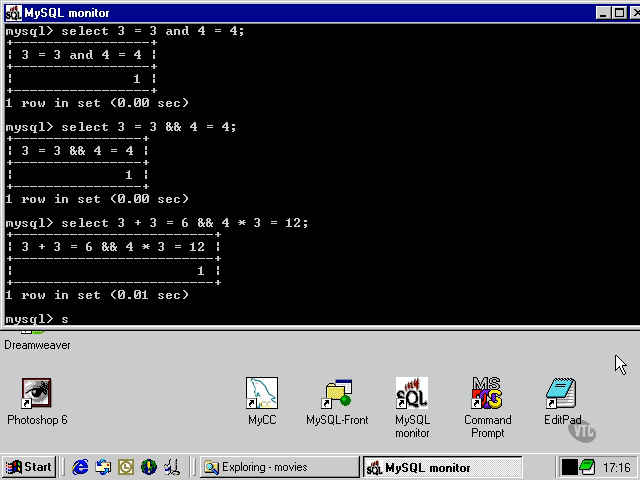
pyautogui.write('elect')
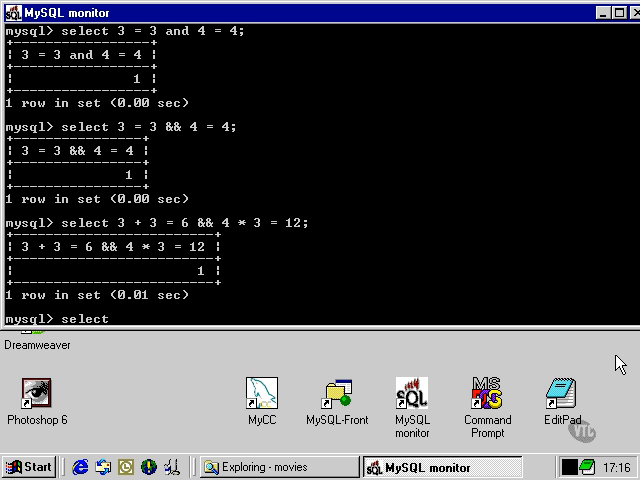
pyautogui.write('not')
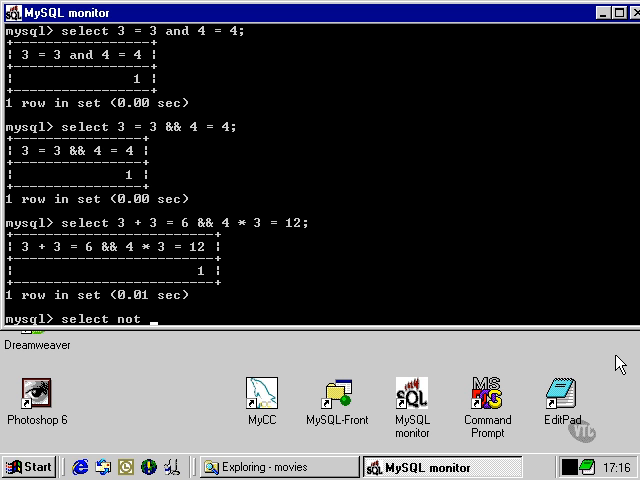
pyautogui.write('3')
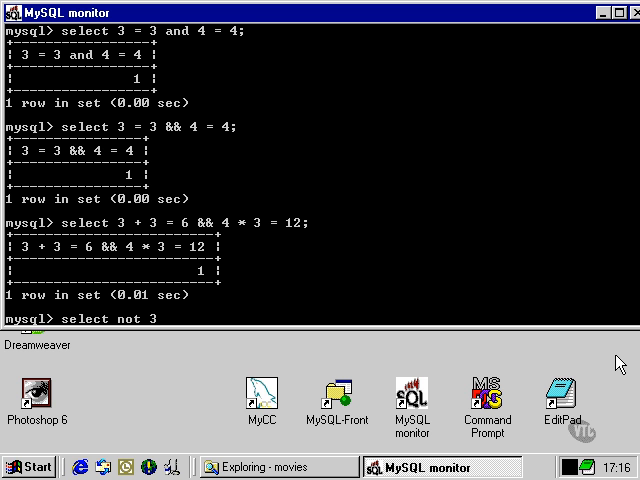
pyautogui.write('= 3;')
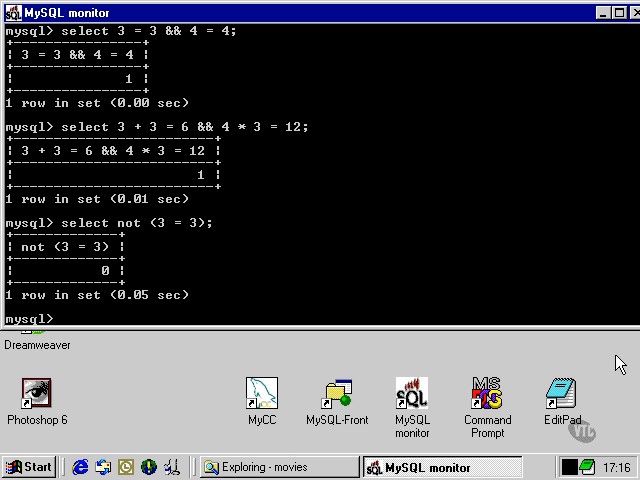
pyautogui.write('s')
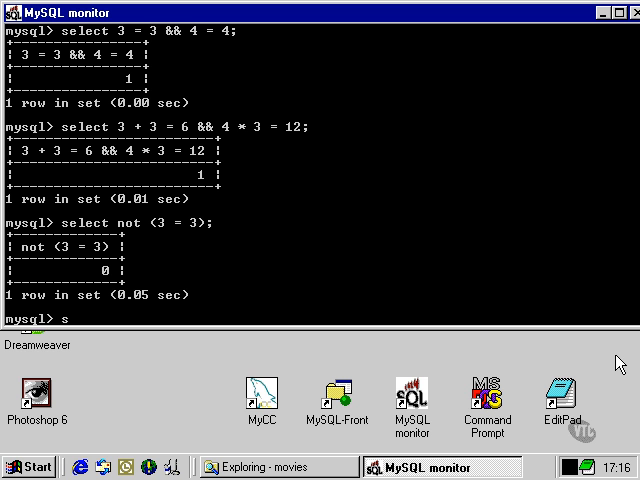
# Step: Edit the previous query into select not (3 = 4); and get 1
pyautogui.write('elect not (3 = 3);')
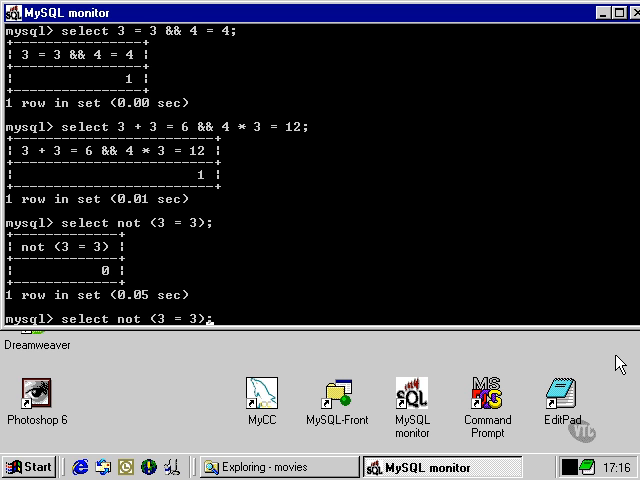
pyautogui.write('4')
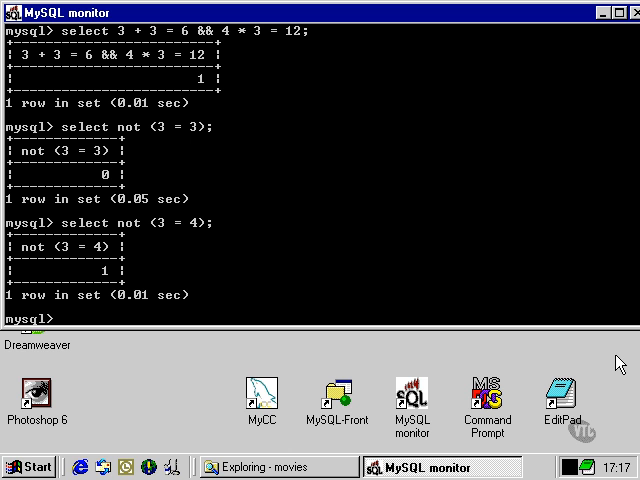
# Step: Run select !(3 = 3); and get 0
pyautogui.write('select')
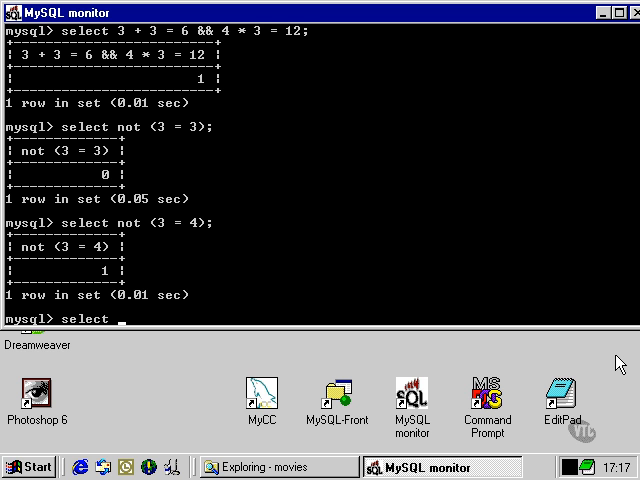
pyautogui.write('!')
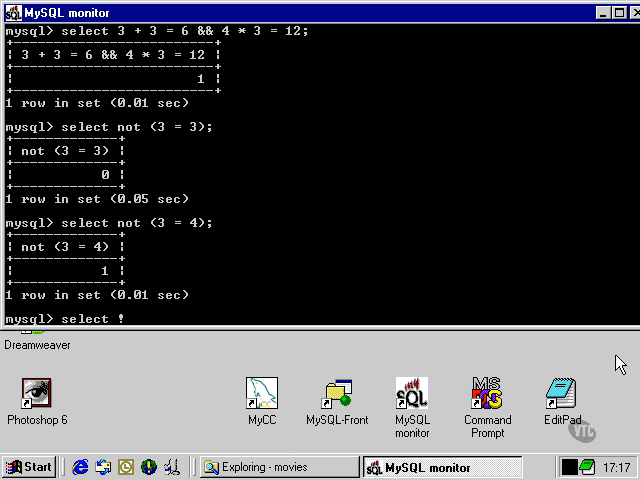
pyautogui.write('(3 = 3);')
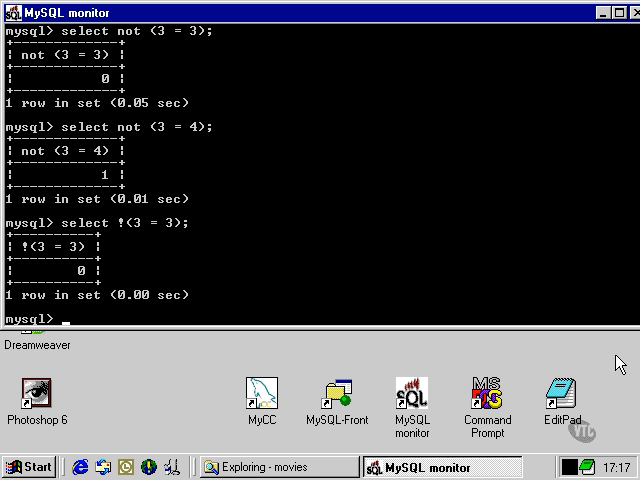
# Step: Start a query selecting name from food.recipes with an opening where clause
pyautogui.write('se')
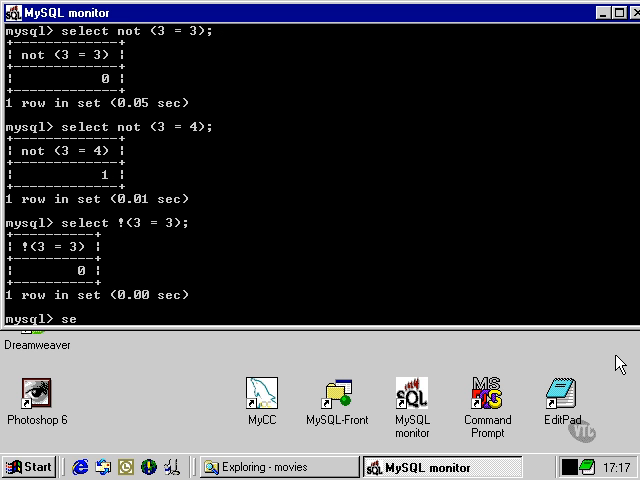
pyautogui.write('lect')
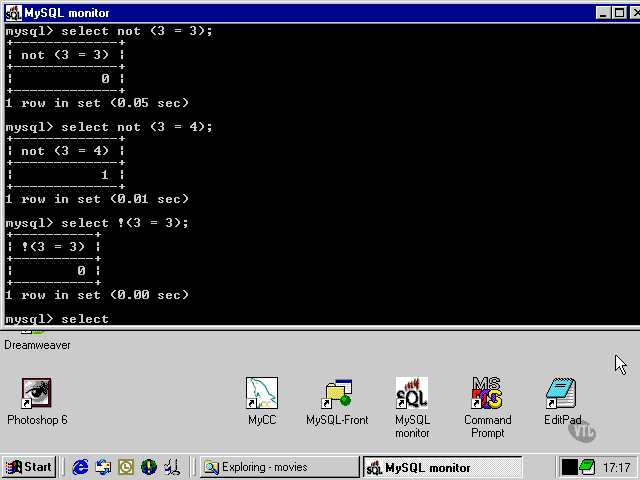
pyautogui.write('food.')
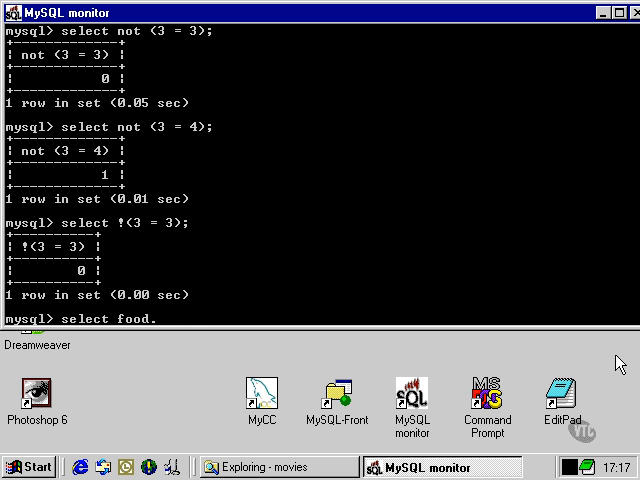
pyautogui.write('name')
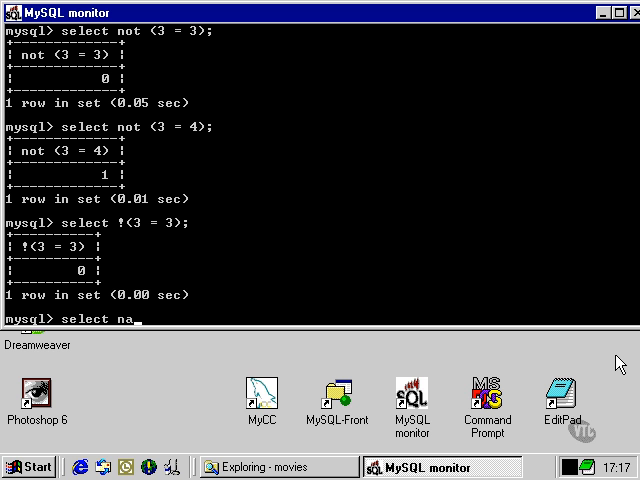
pyautogui.write('me from')
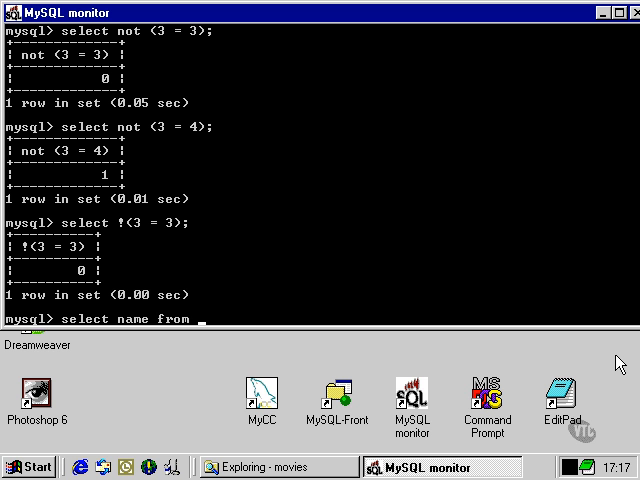
pyautogui.write('food.recipes')
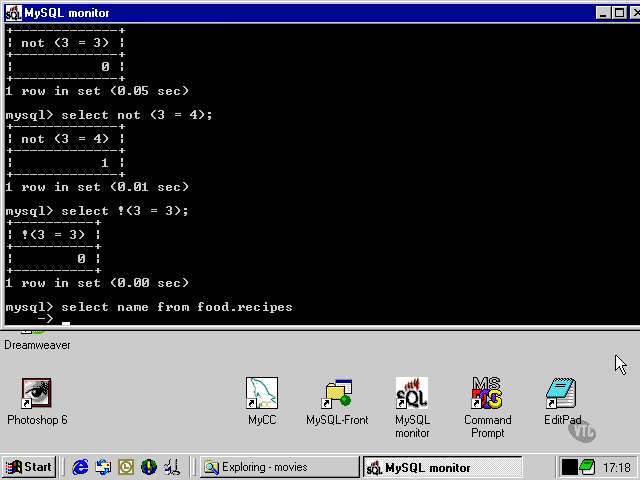
pyautogui.write('where (')
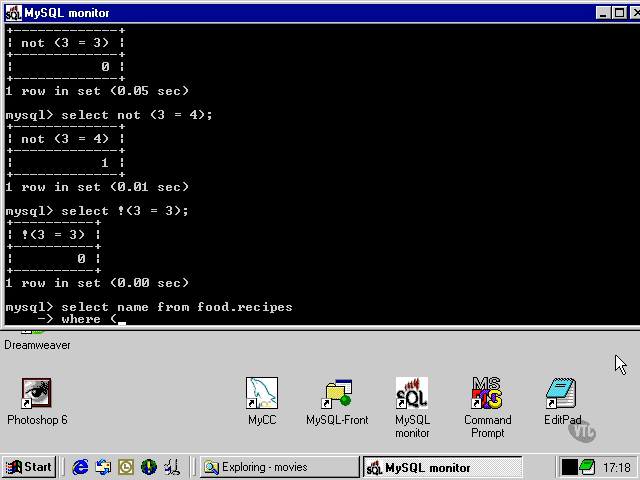
# Step: Add name conditions like '%veg%' or '%carrot%', beginning a third name like condition
pyautogui.write('name like')
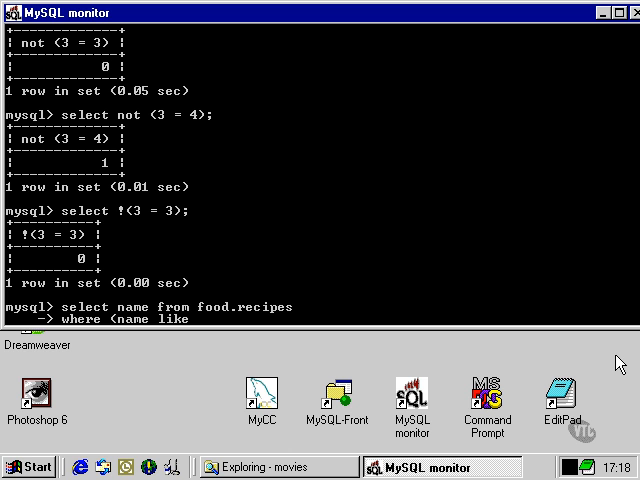
pyautogui.write("'")
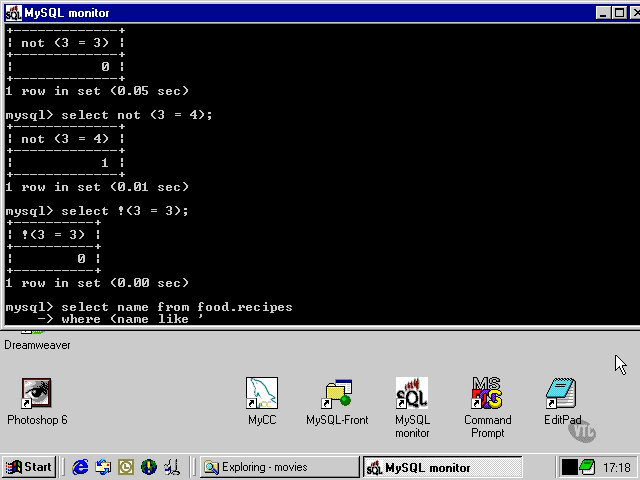
pyautogui.write('%')
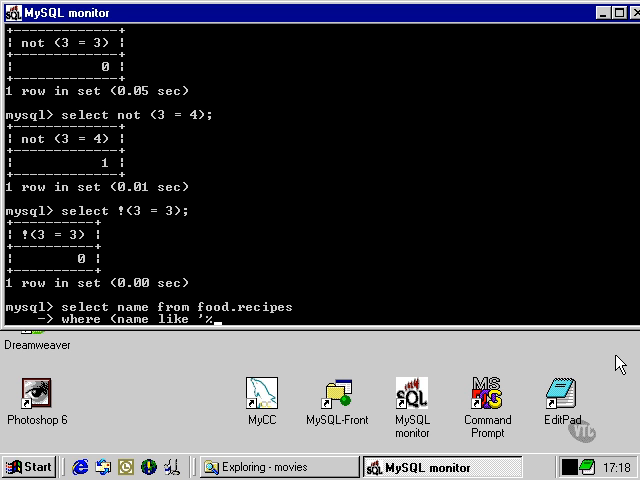
pyautogui.write('veg')
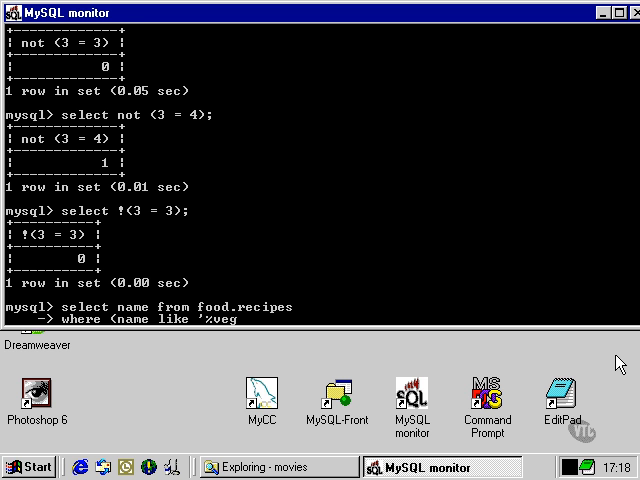
pyautogui.write("%'")
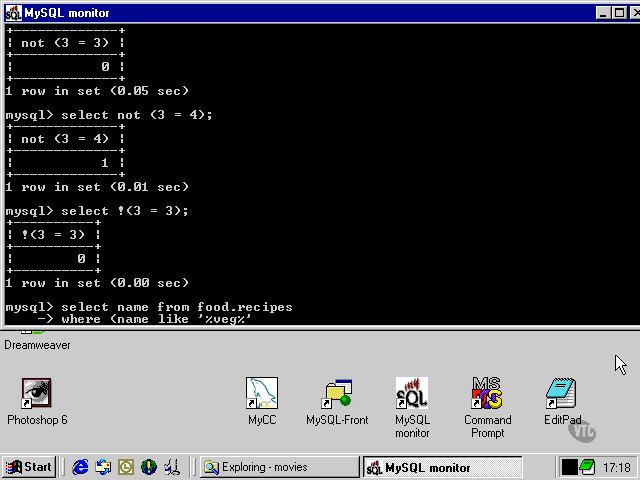
pyautogui.write('or')
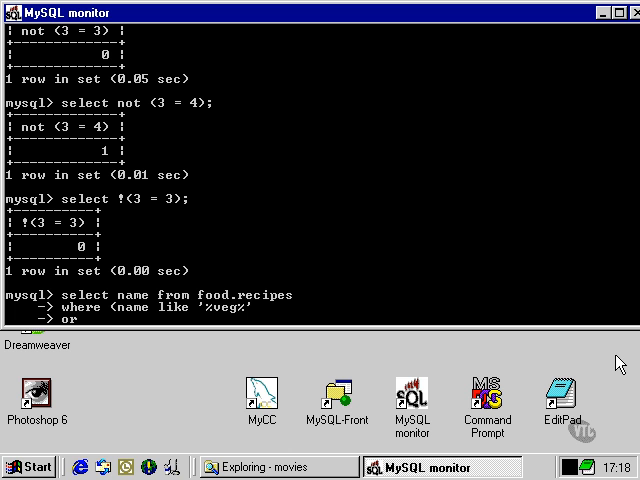
pyautogui.write('name')
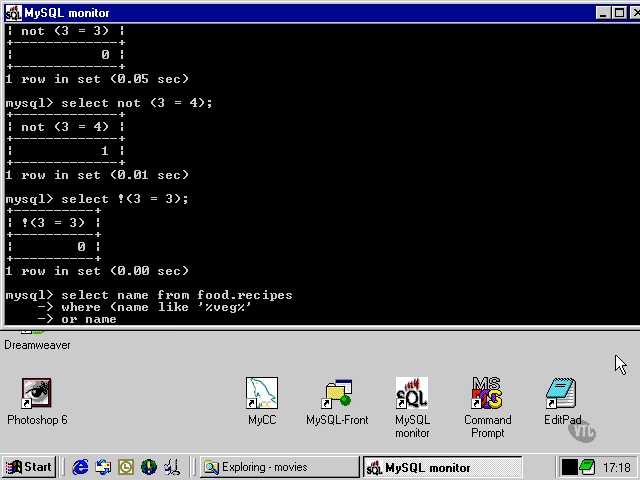
pyautogui.write("like '")
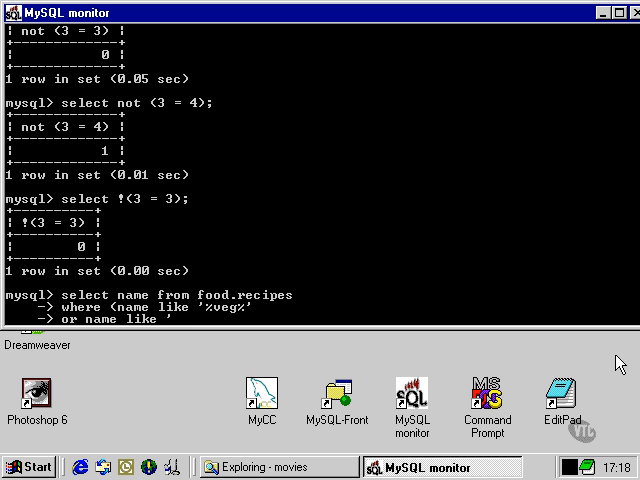
pyautogui.write('%')
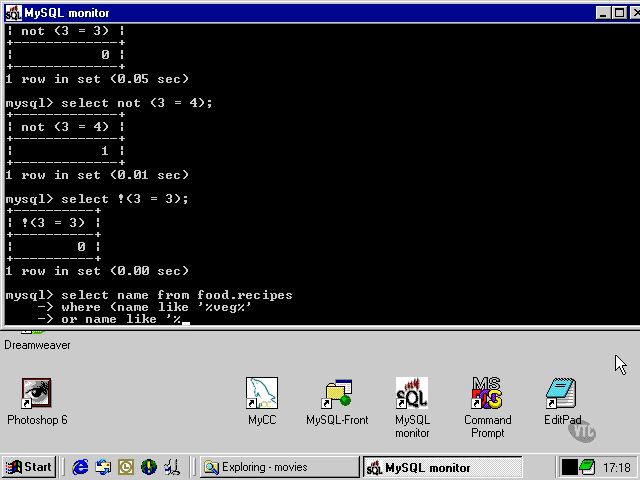
pyautogui.write('carrot')
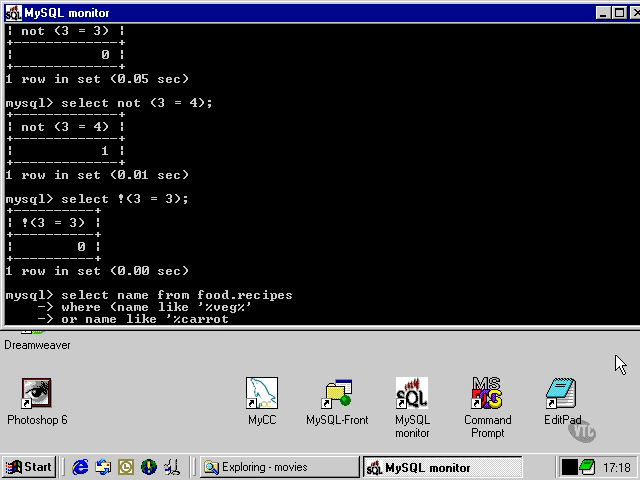
pyautogui.write("%'")
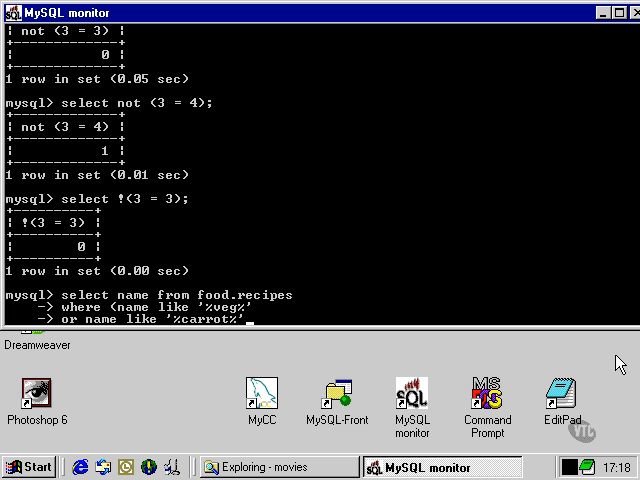
pyautogui.write('or name like')
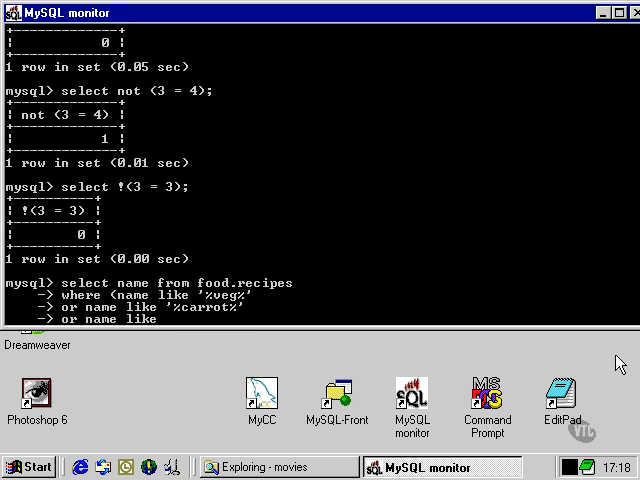
# Step: Complete the query with '%cabbage%' and not '%coconut%', then run it for five recipes
pyautogui.write("%cabbage%'")
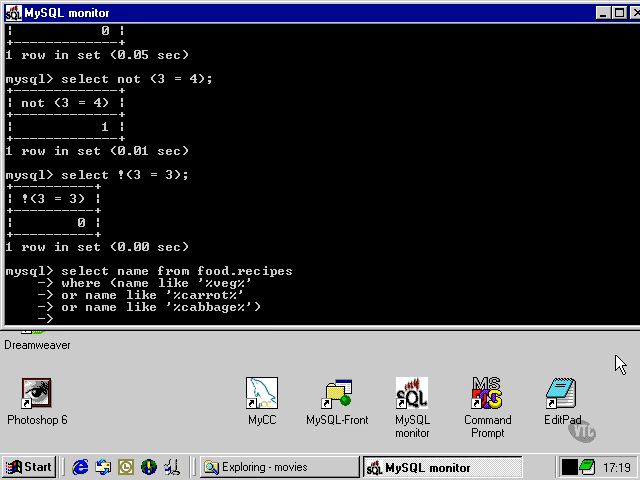
pyautogui.write('and')
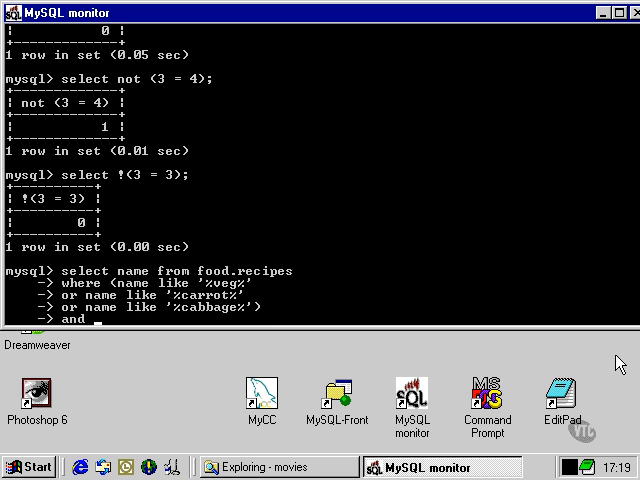
pyautogui.write('not (')
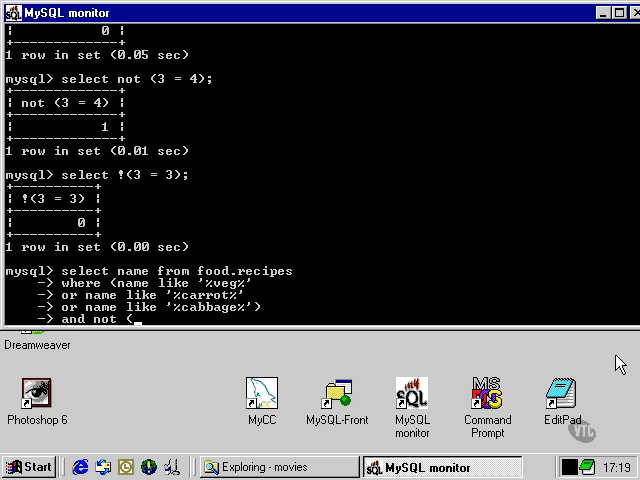
pyautogui.write('(name like')
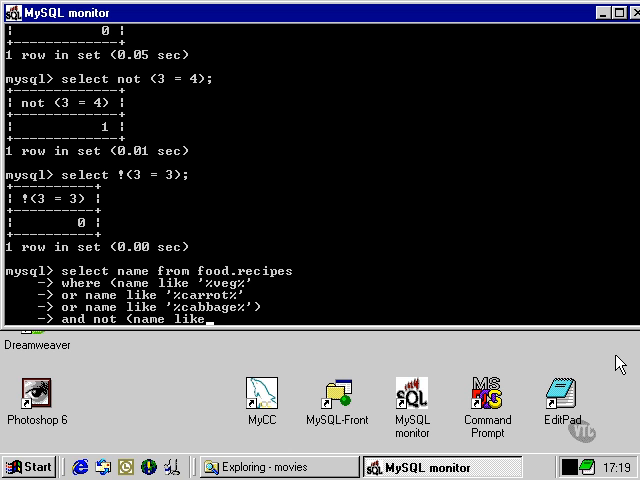
pyautogui.write("'%cocon")
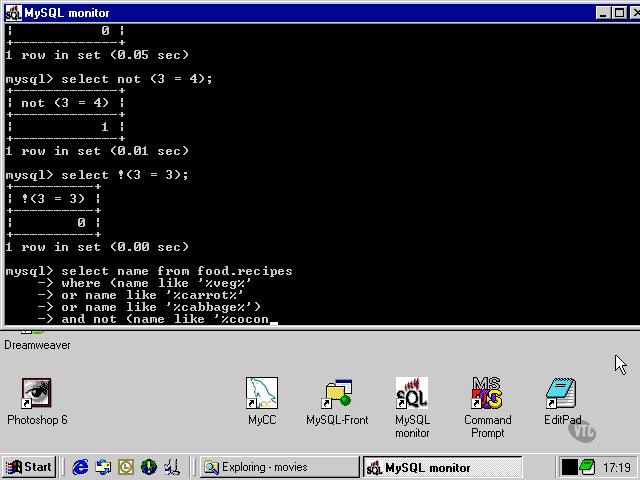
pyautogui.write("ut%')")
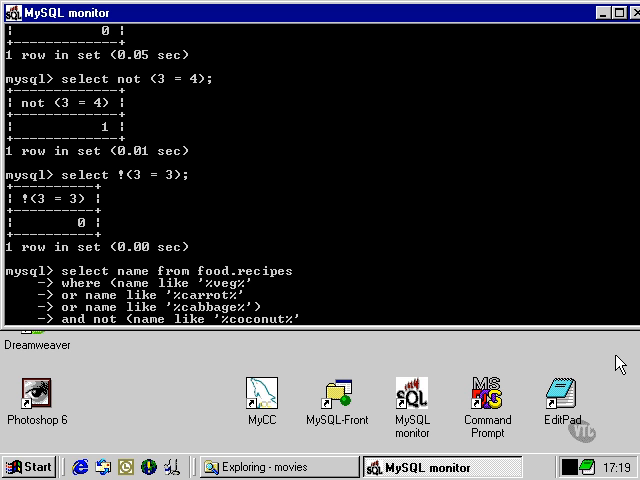
pyautogui.write(';')
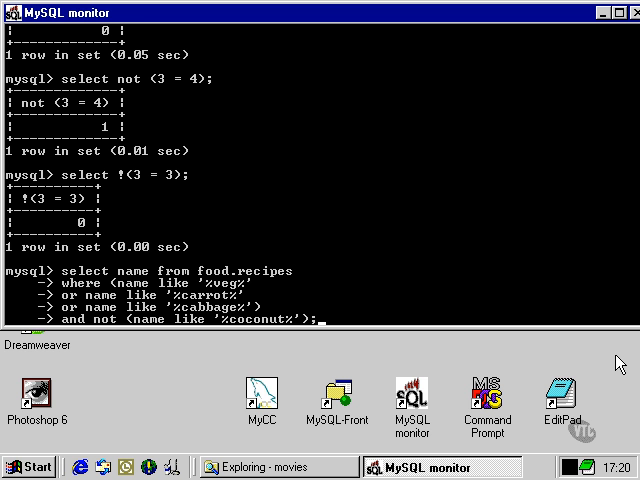
pyautogui.press('Return')
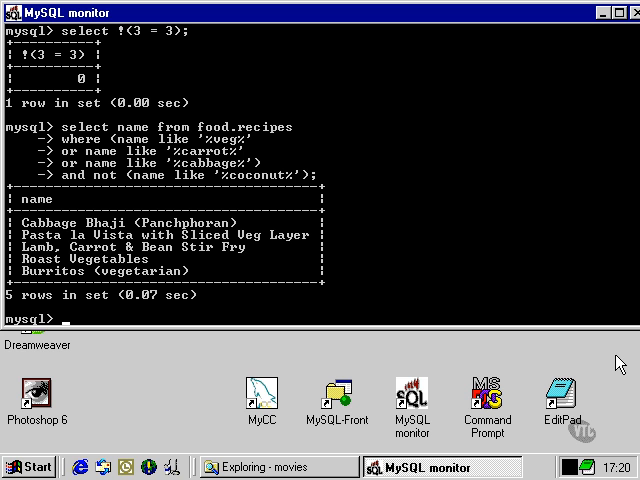